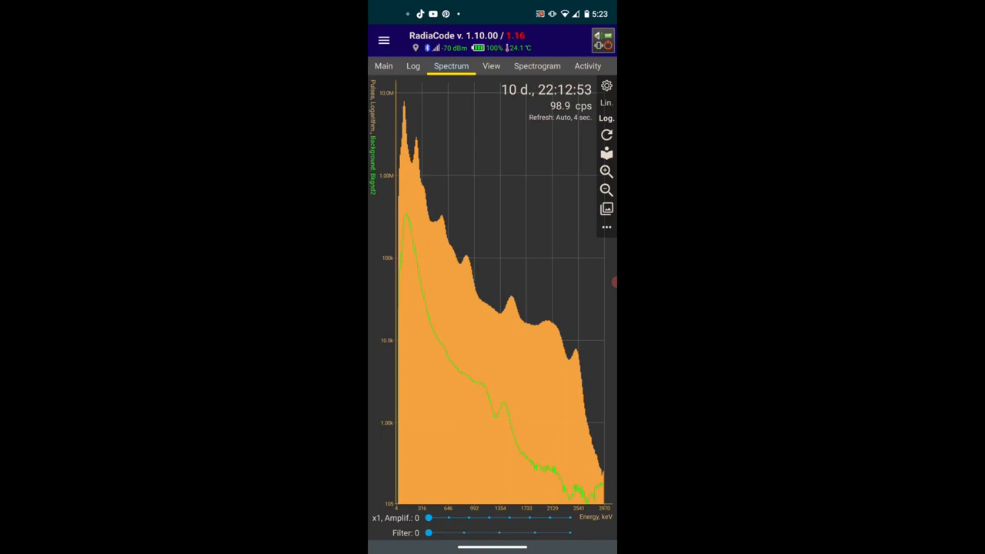
Place the crosshair marker on the high-energy end of the spectrum to read its energy.
{"action": "left_click", "coordinate": [578, 362]}
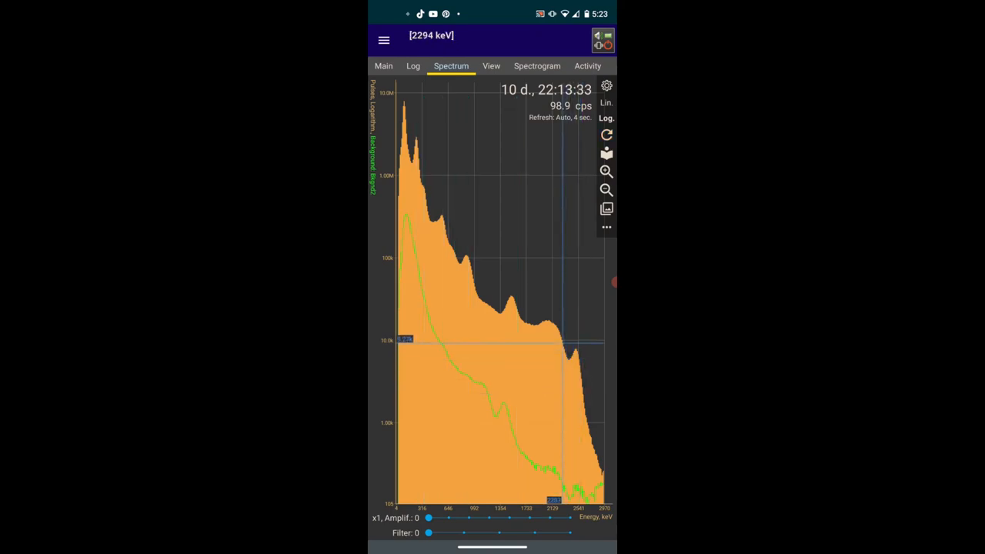
{"action": "mouse_move", "coordinate": [550, 316]}
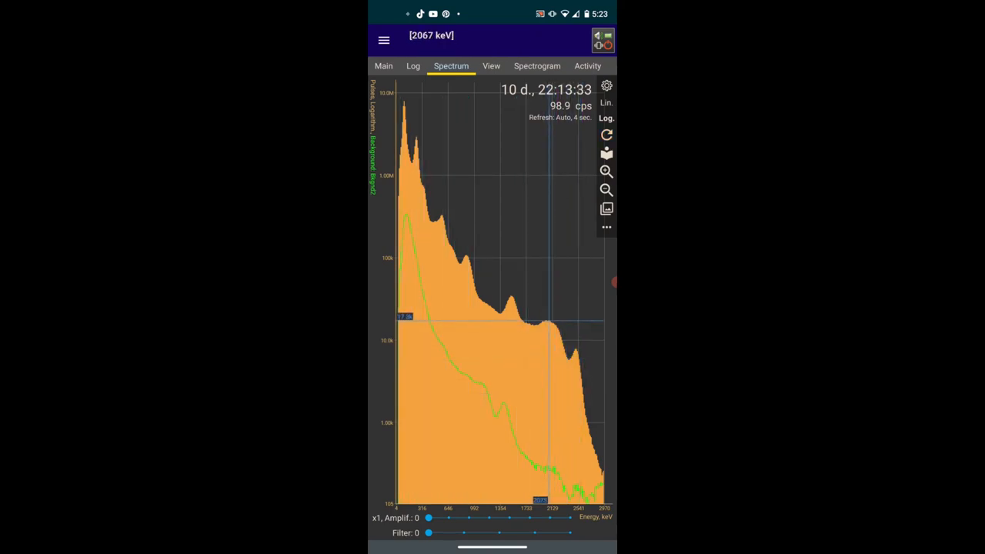
Move the marker to the 295 keV peak to show Pb-214 and its Ra-226/Rn-222 chain lines.
{"action": "left_click", "coordinate": [552, 323]}
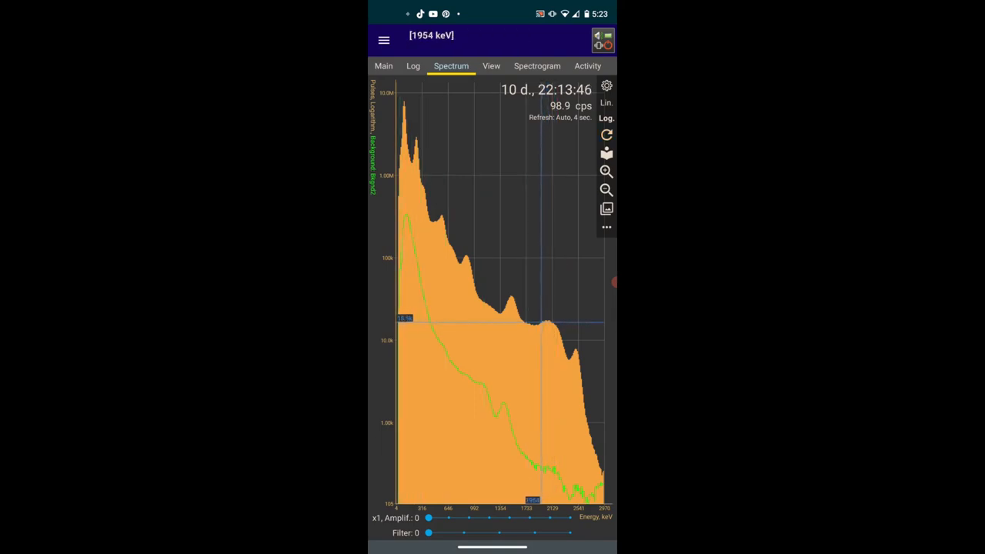
{"action": "left_click", "coordinate": [554, 331]}
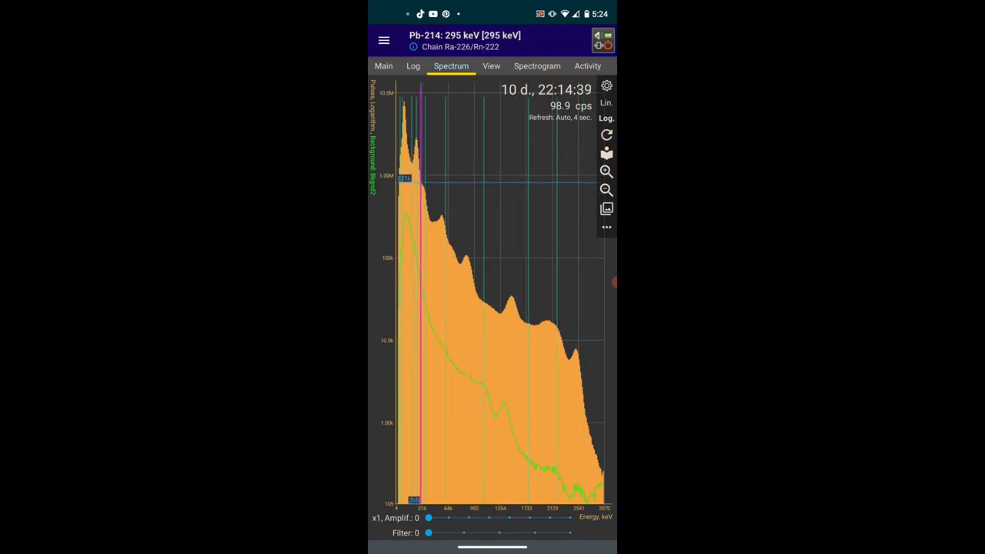
Drag the marker to the shoulder at about 2294 keV, clearing the isotope lines.
{"action": "left_click_drag", "start_coordinate": [421, 177], "coordinate": [412, 146]}
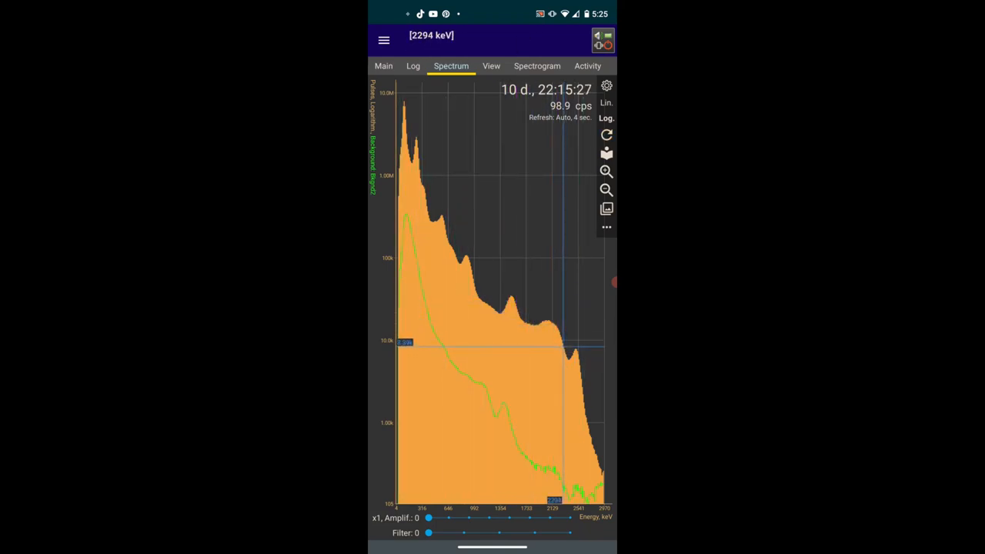
{"action": "left_click", "coordinate": [554, 331]}
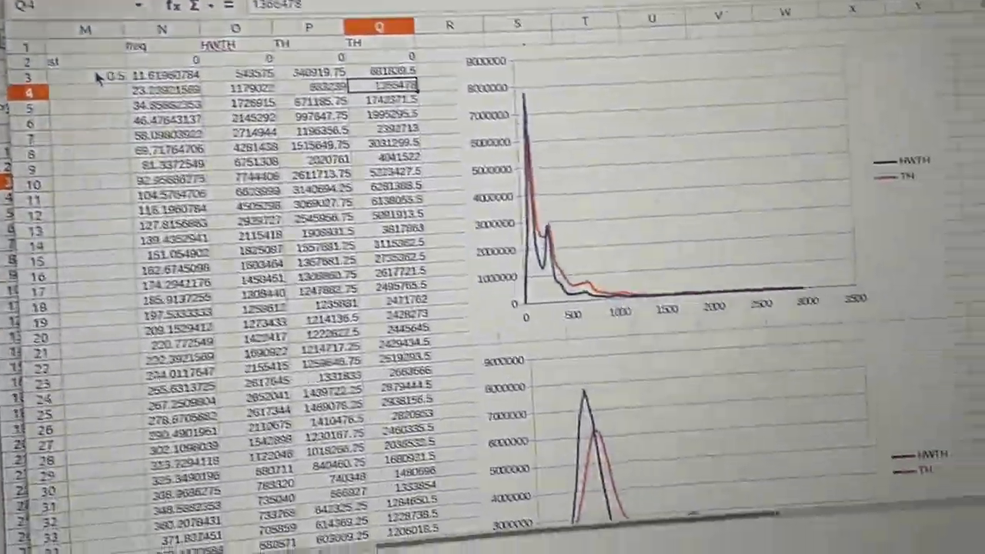
{"action": "scroll", "scroll_direction": "down", "scroll_amount": 3}
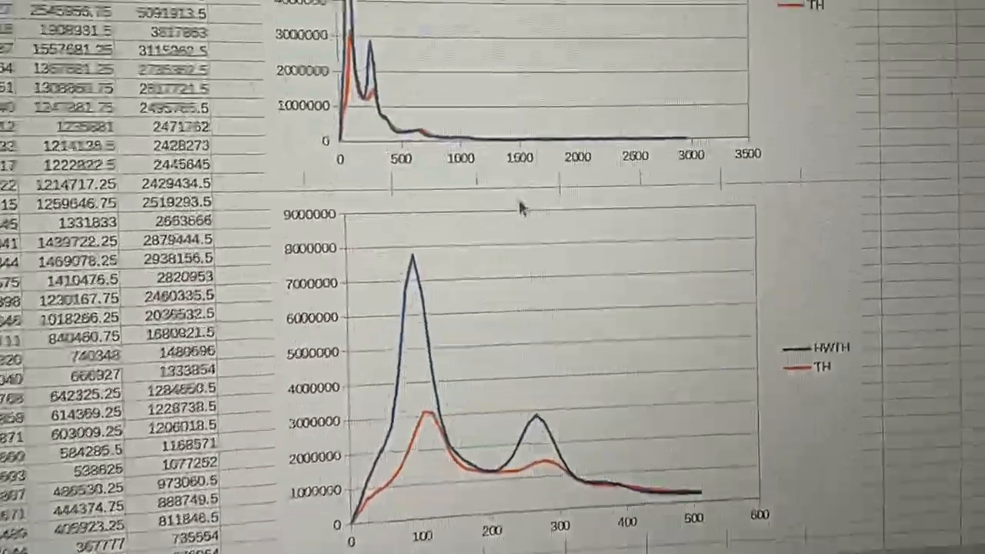
{"action": "scroll", "scroll_direction": "down", "scroll_amount": 3}
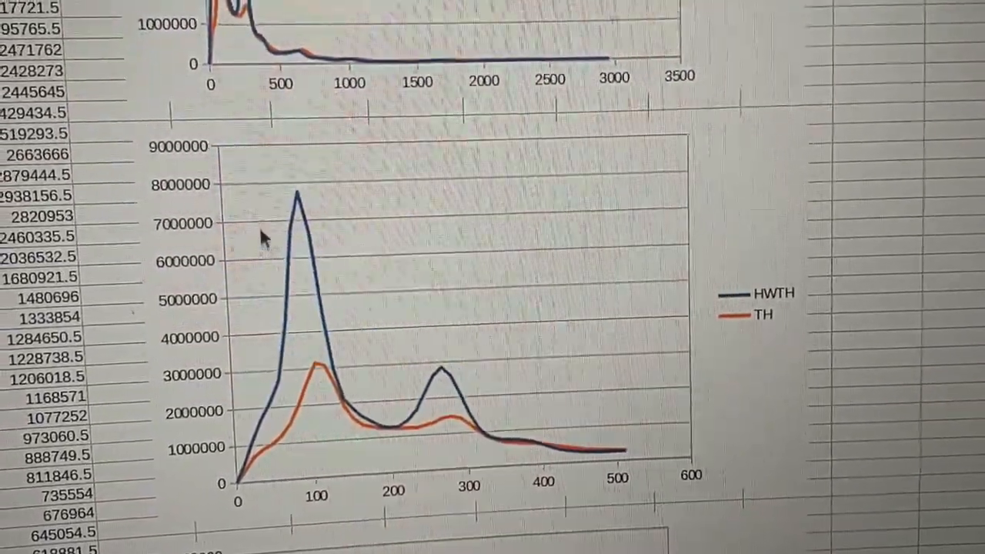
{"action": "scroll", "scroll_direction": "down", "scroll_amount": 3}
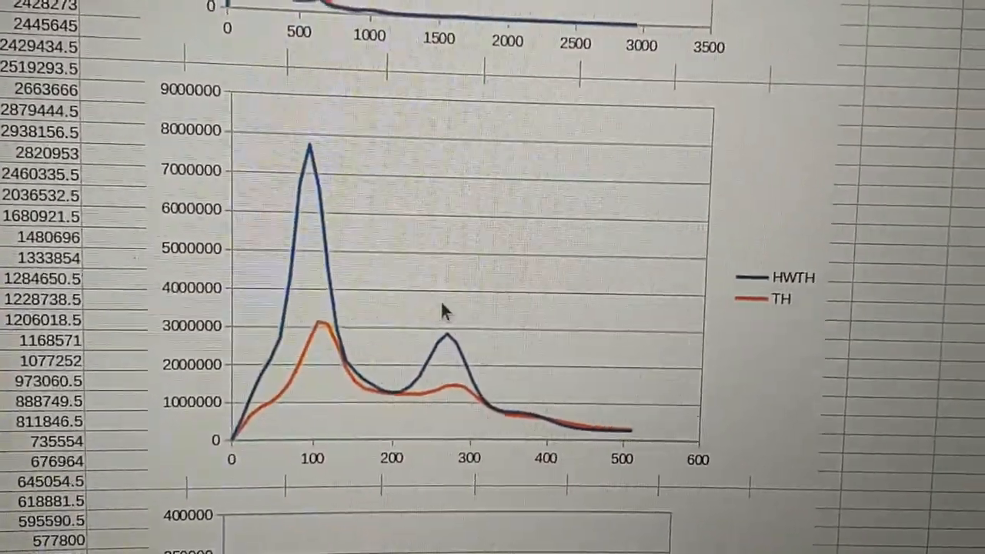
{"action": "scroll", "scroll_direction": "down", "scroll_amount": 3}
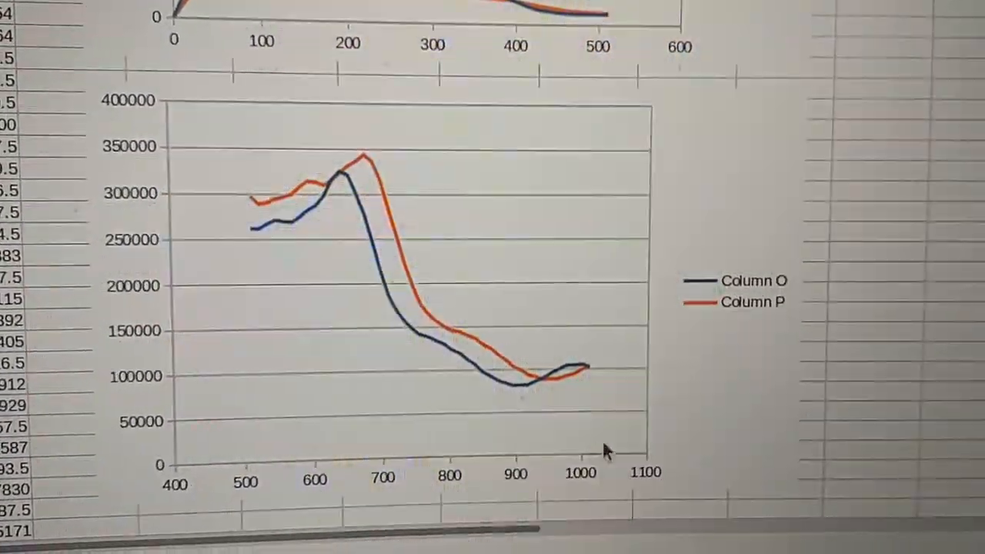
{"action": "scroll", "scroll_direction": "down", "scroll_amount": 3}
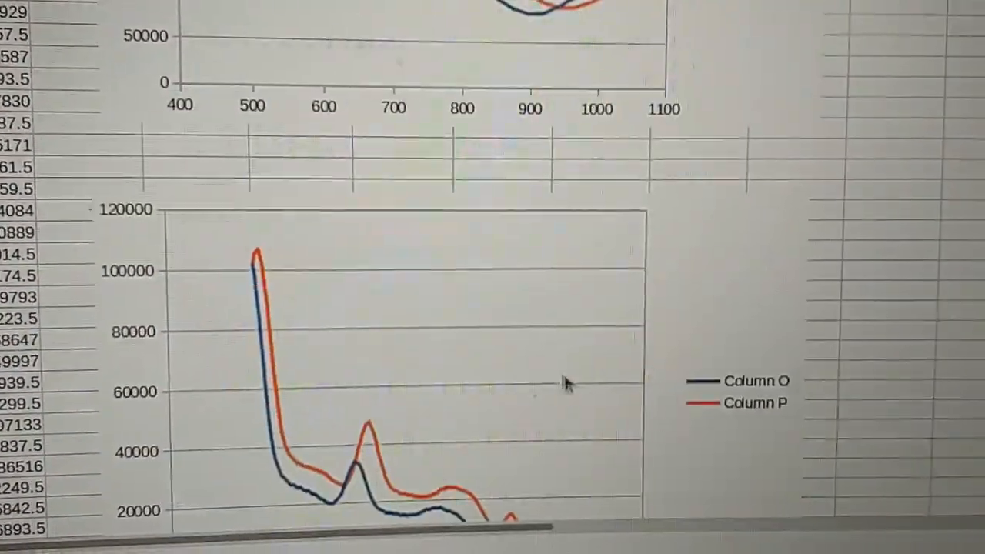
{"action": "scroll", "scroll_direction": "down", "scroll_amount": 3}
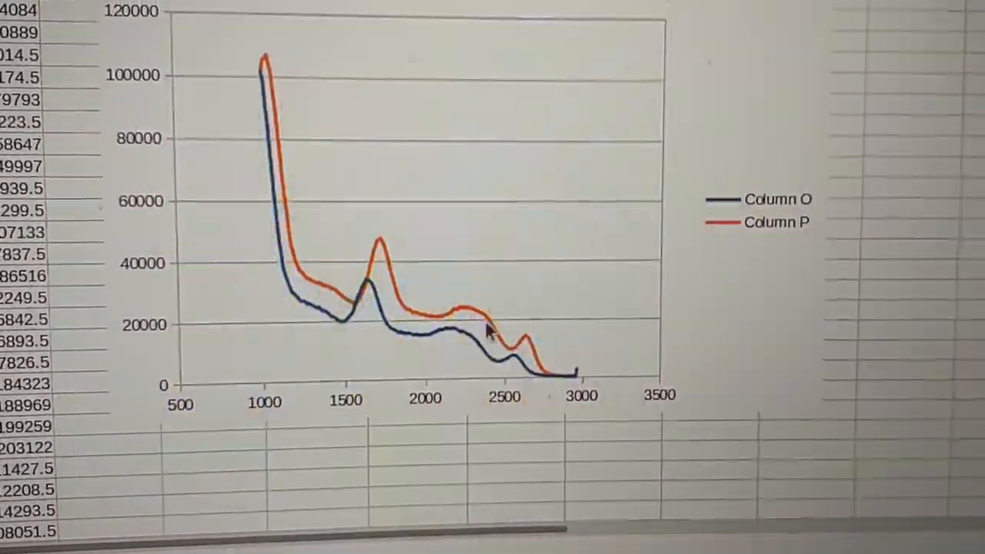
{"action": "scroll", "scroll_direction": "down", "scroll_amount": 3}
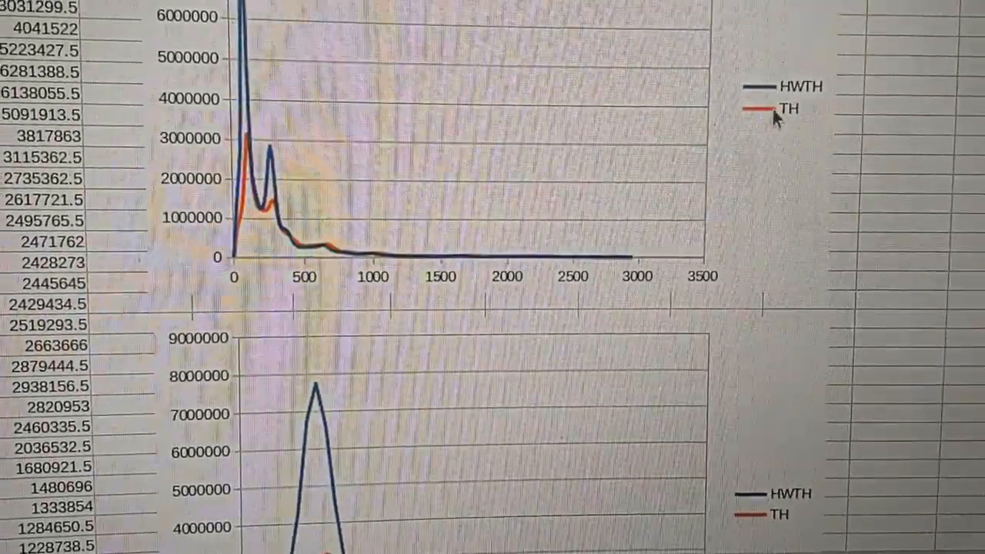
{"action": "scroll", "scroll_direction": "down", "scroll_amount": 3}
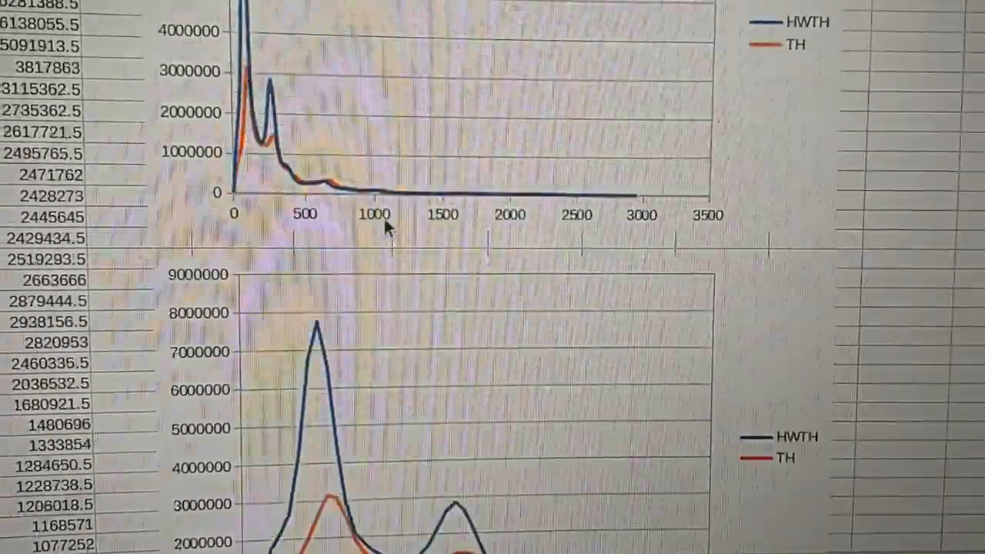
{"action": "scroll", "scroll_direction": "down", "scroll_amount": 3}
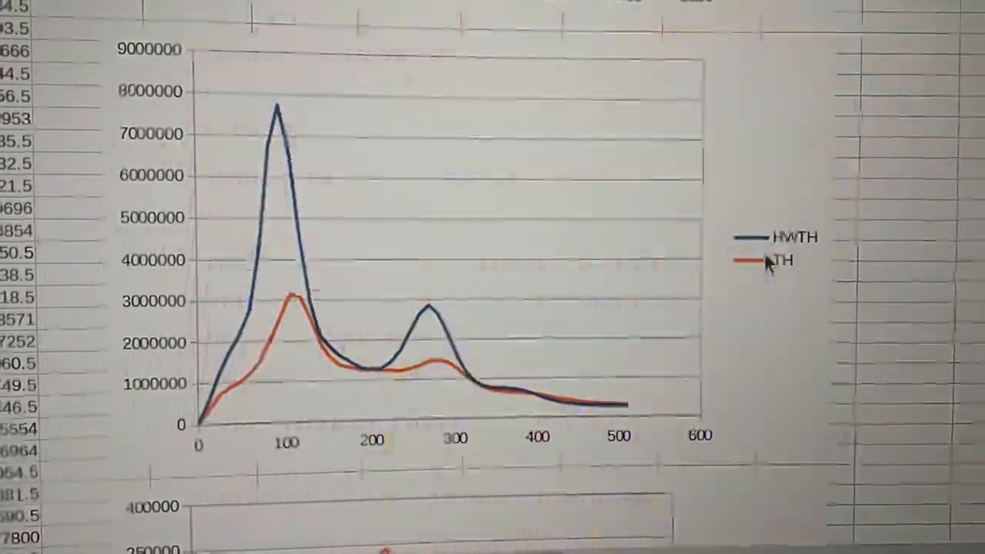
{"action": "scroll", "scroll_direction": "down", "scroll_amount": 3}
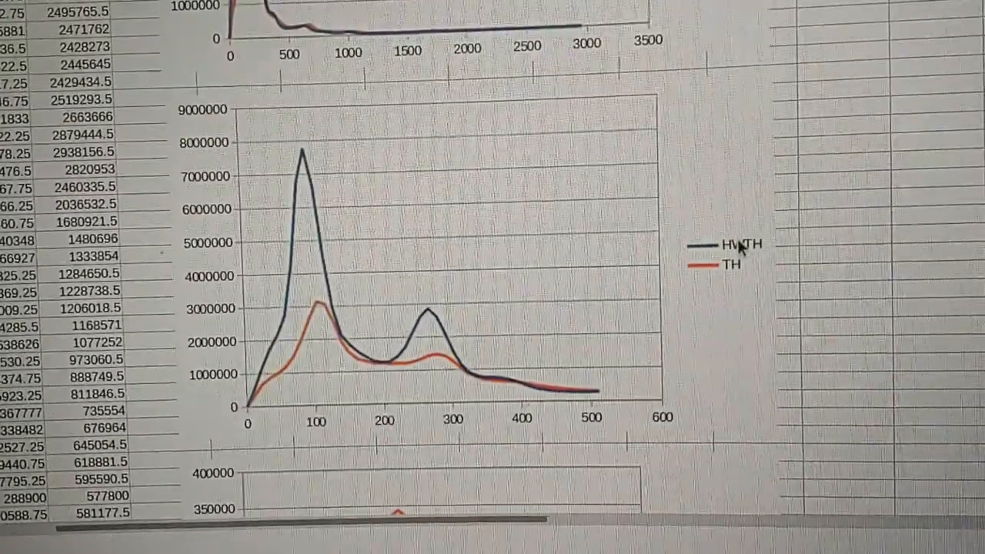
{"action": "scroll", "scroll_direction": "down", "scroll_amount": 3}
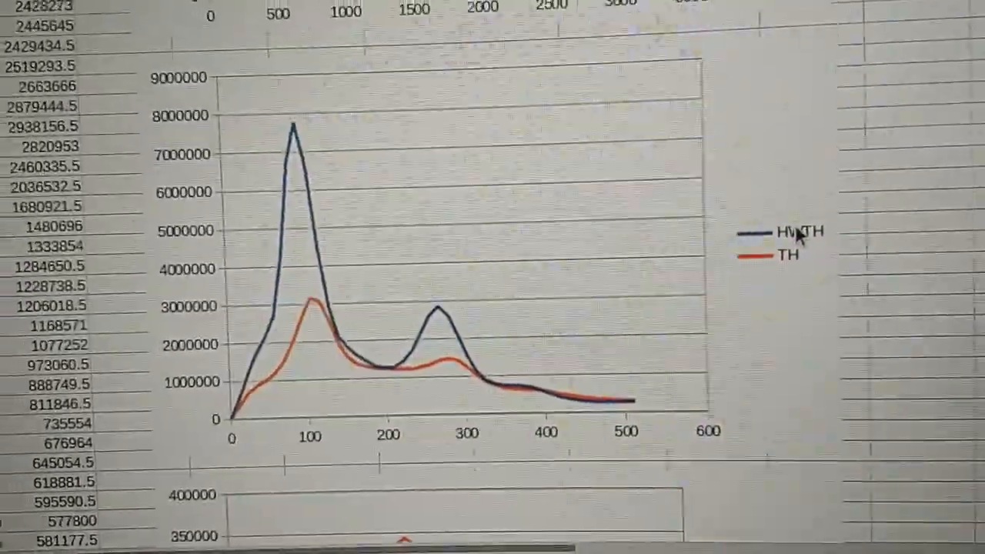